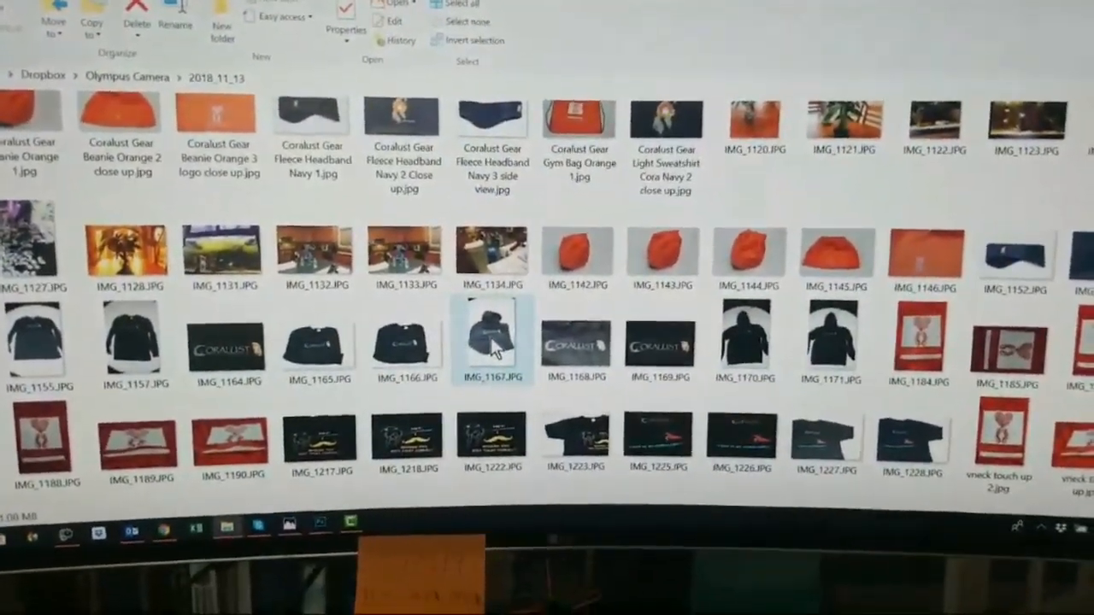
# View Coralust Gear Heavy Sweatshirt Black 1.jpg, the black CORALUST hoodie, in Photos
pyautogui.doubleClick(492, 342)
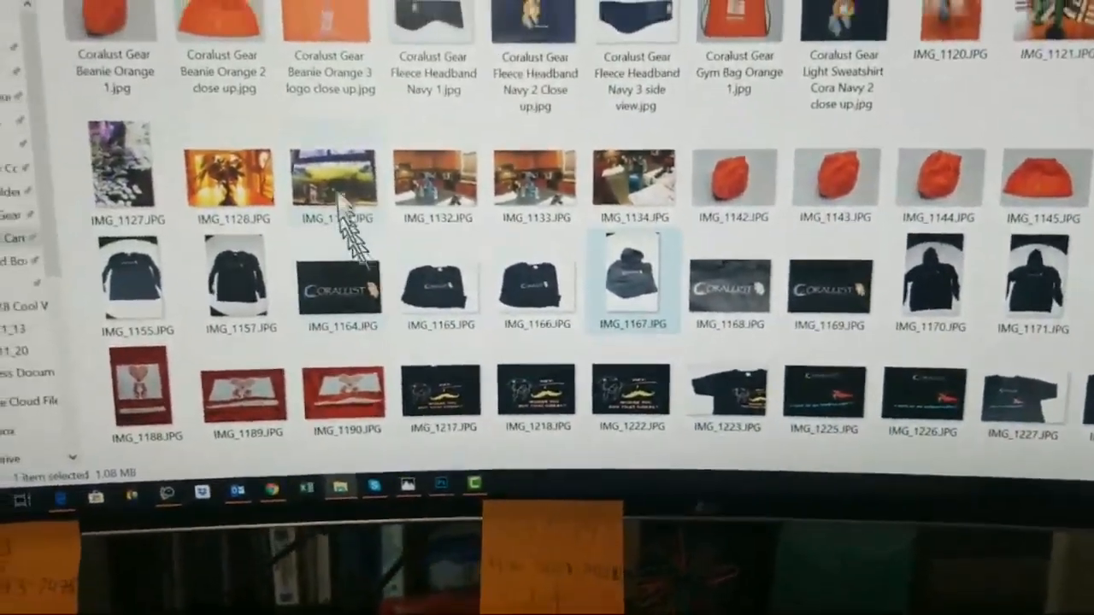
pyautogui.moveTo(377, 225)
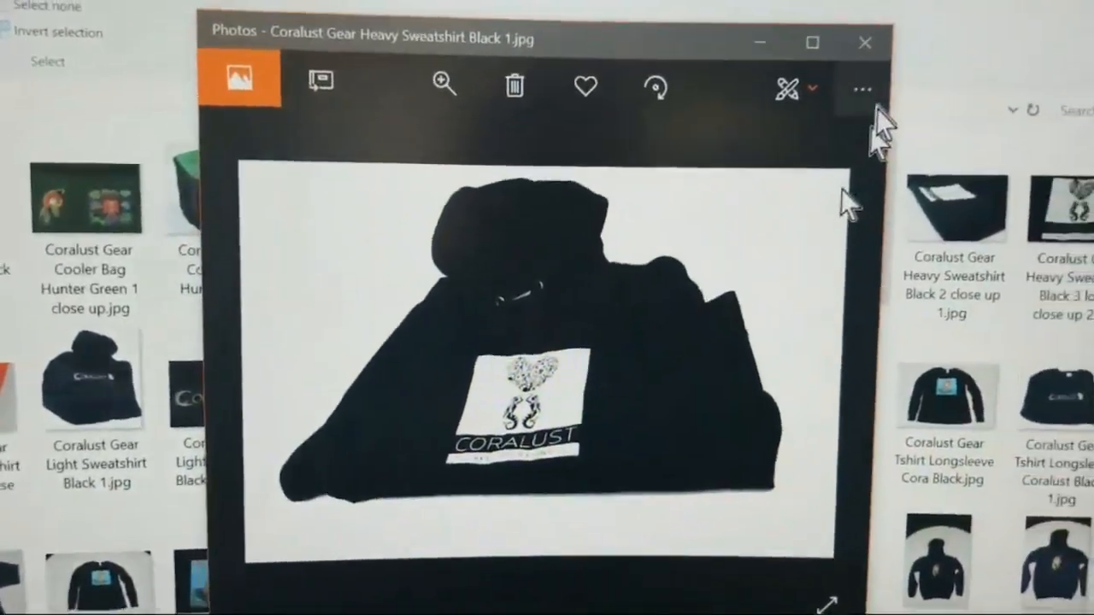
# Close the sweatshirt photo, view Coralust Gear Cooler Bag Hunter Green 2.jpg, then close Photos
pyautogui.click(858, 43)
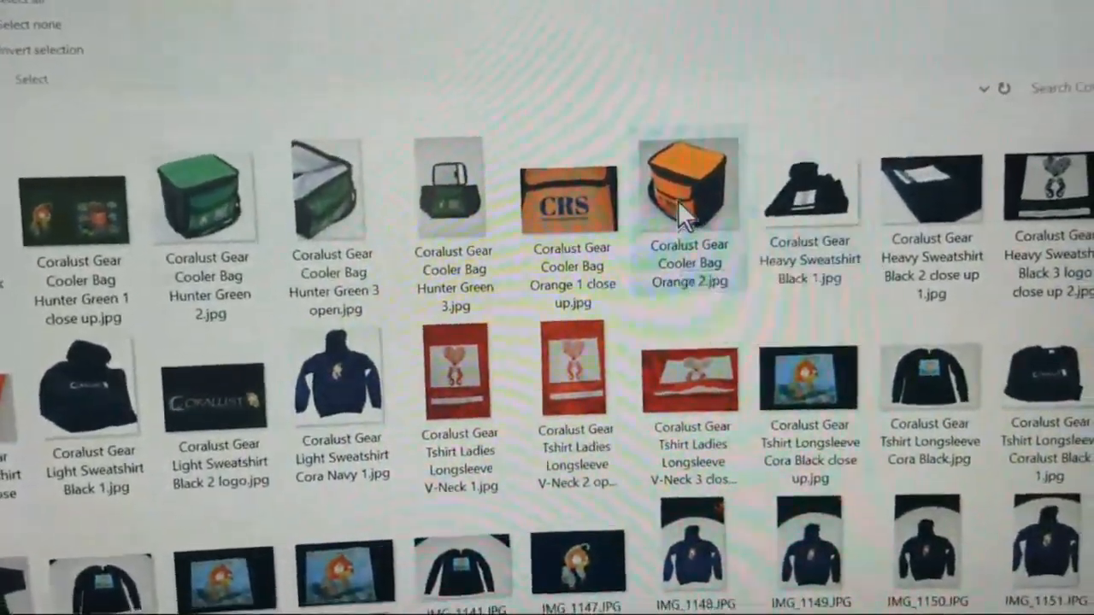
pyautogui.doubleClick(687, 179)
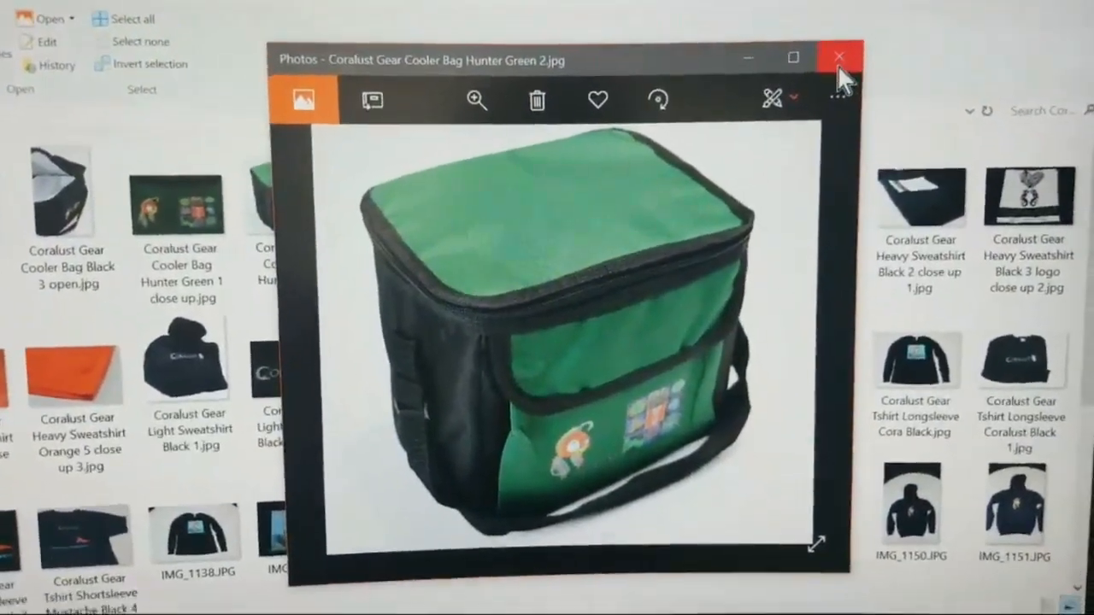
pyautogui.click(836, 54)
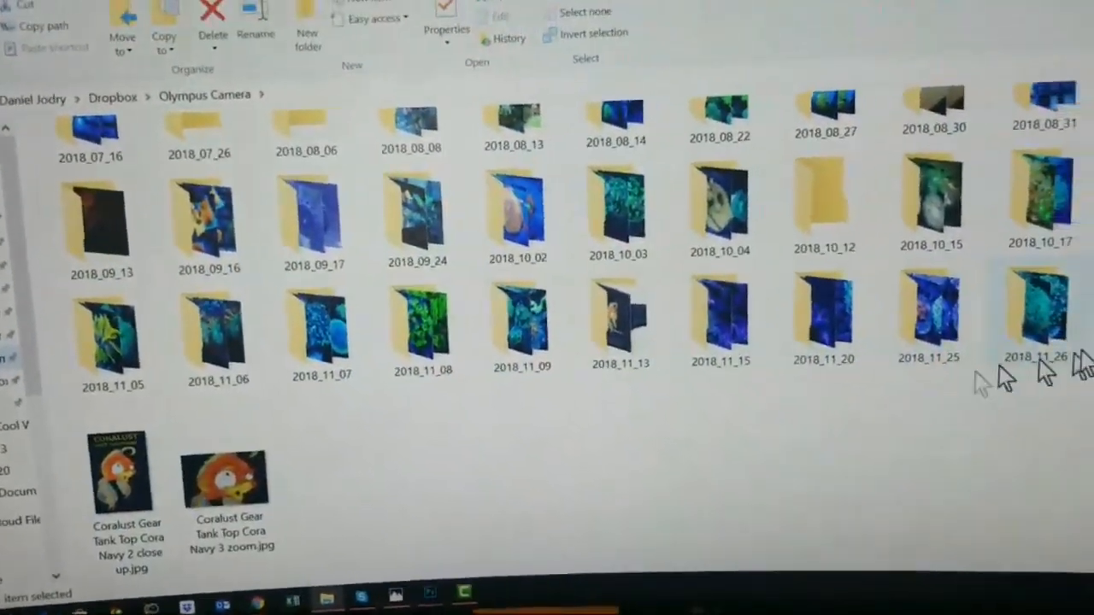
# Enter a late-November dated coral folder inside Olympus Camera
pyautogui.doubleClick(1036, 308)
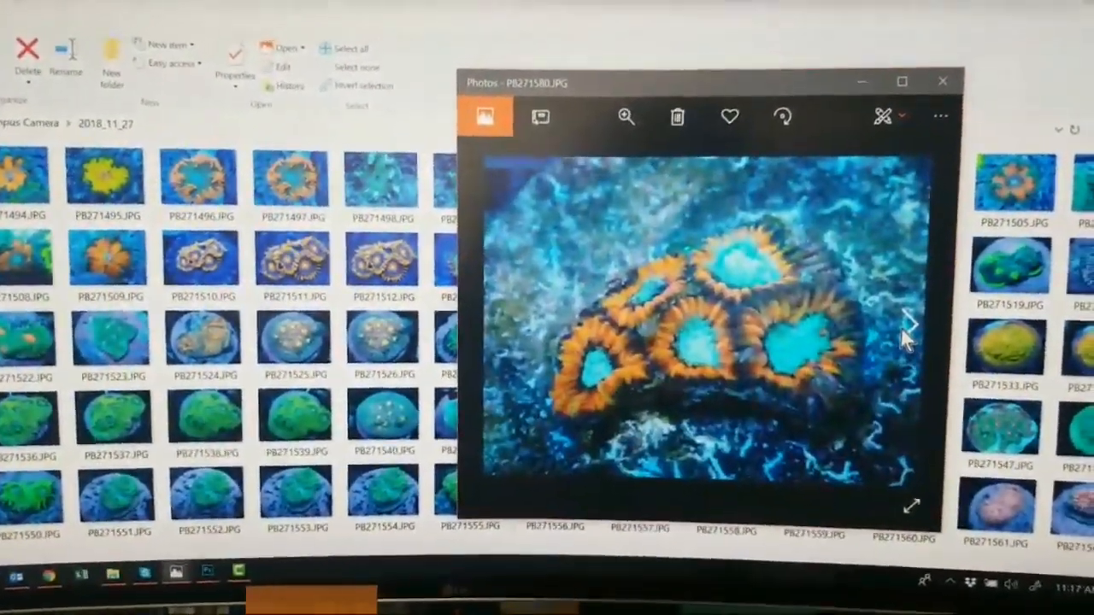
# Advance through the next two coral photos in the 2018_11_27 viewer
pyautogui.click(909, 323)
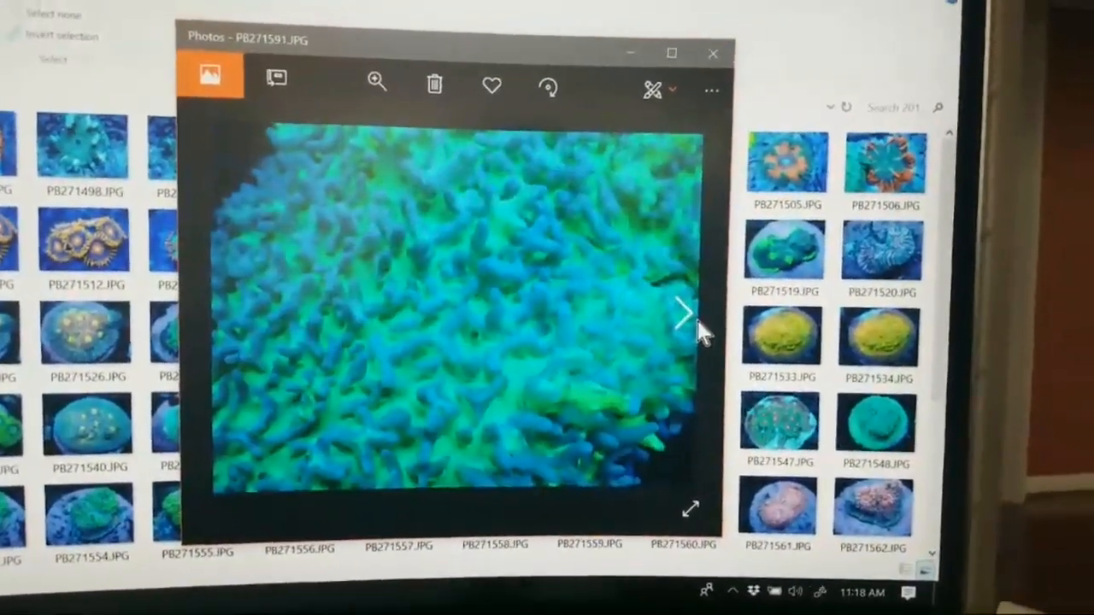
pyautogui.click(682, 313)
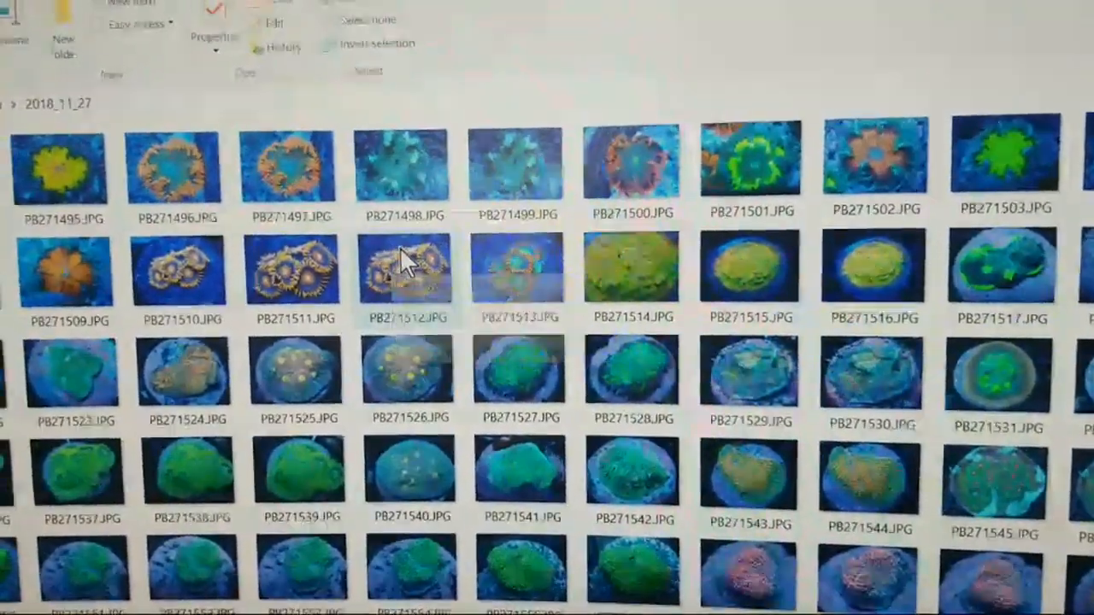
# View PB271495.JPG, a yellow coral on blue, in Photos
pyautogui.doubleClick(407, 274)
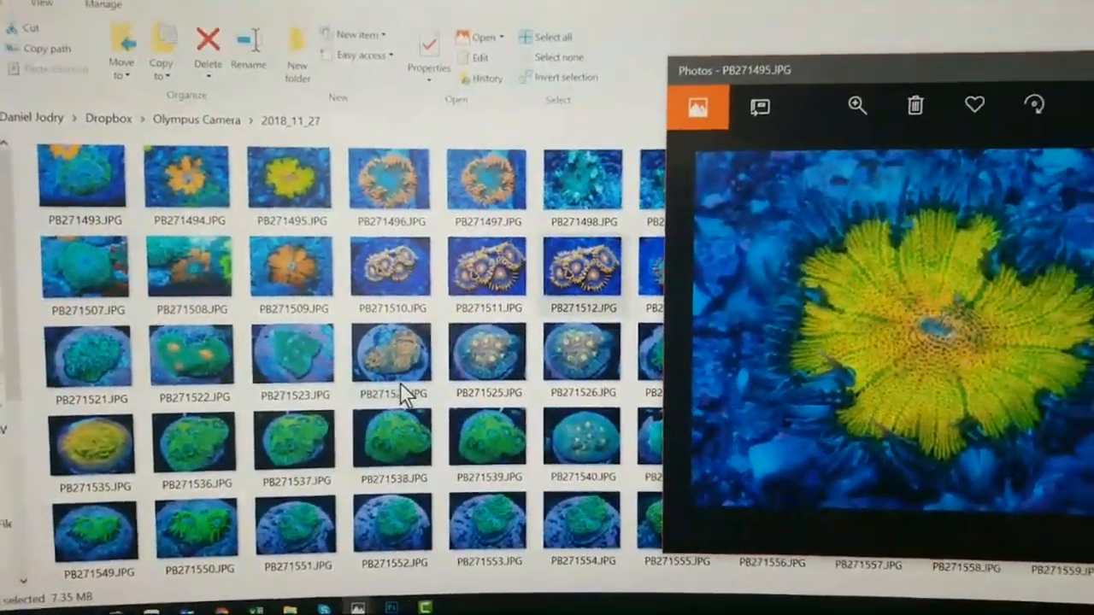
# Scroll down through the 2018_11_27 coral thumbnails toward PB271592.JPG
pyautogui.scroll(-3)
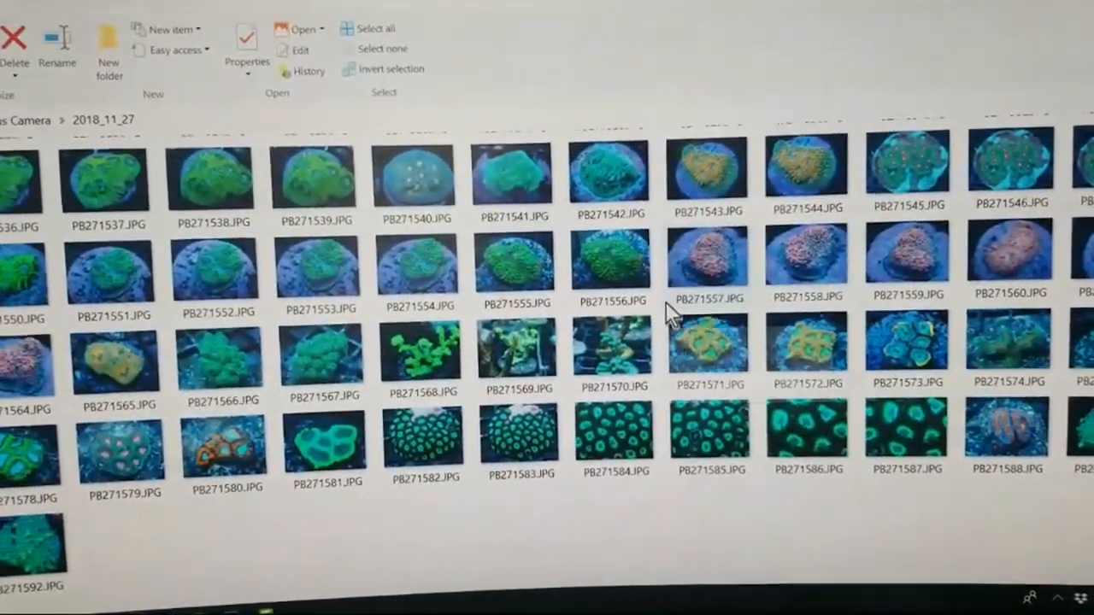
pyautogui.moveTo(738, 253)
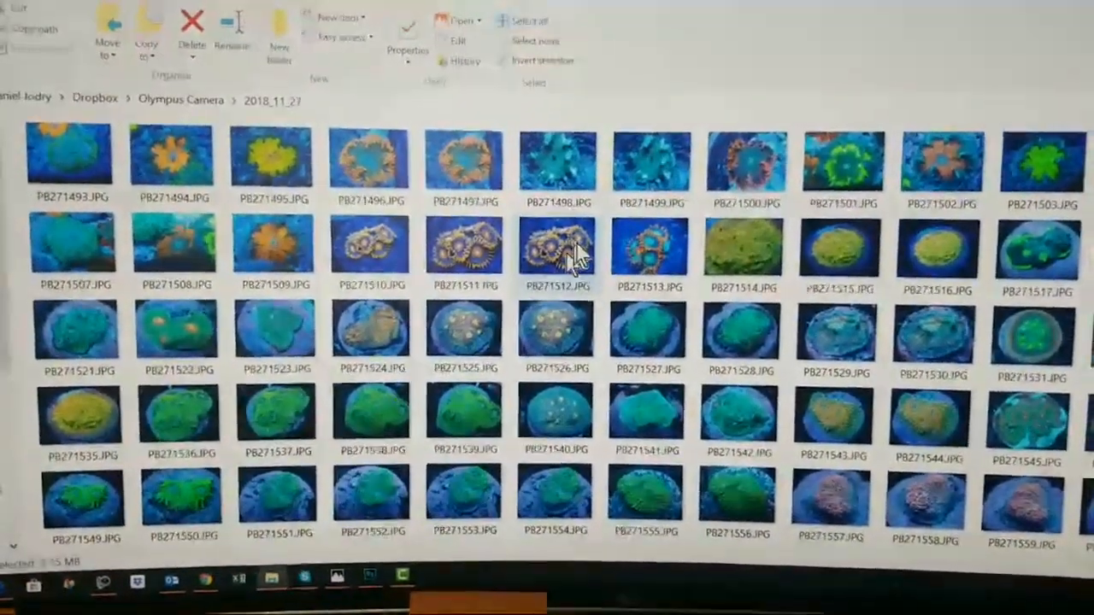
pyautogui.moveTo(633, 253)
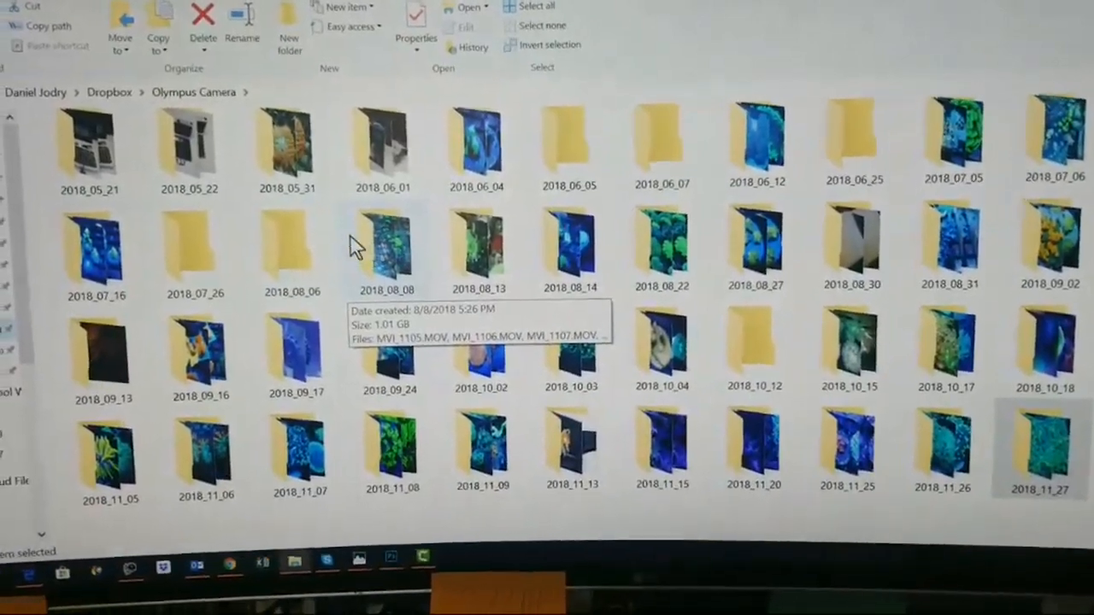
pyautogui.doubleClick(86, 150)
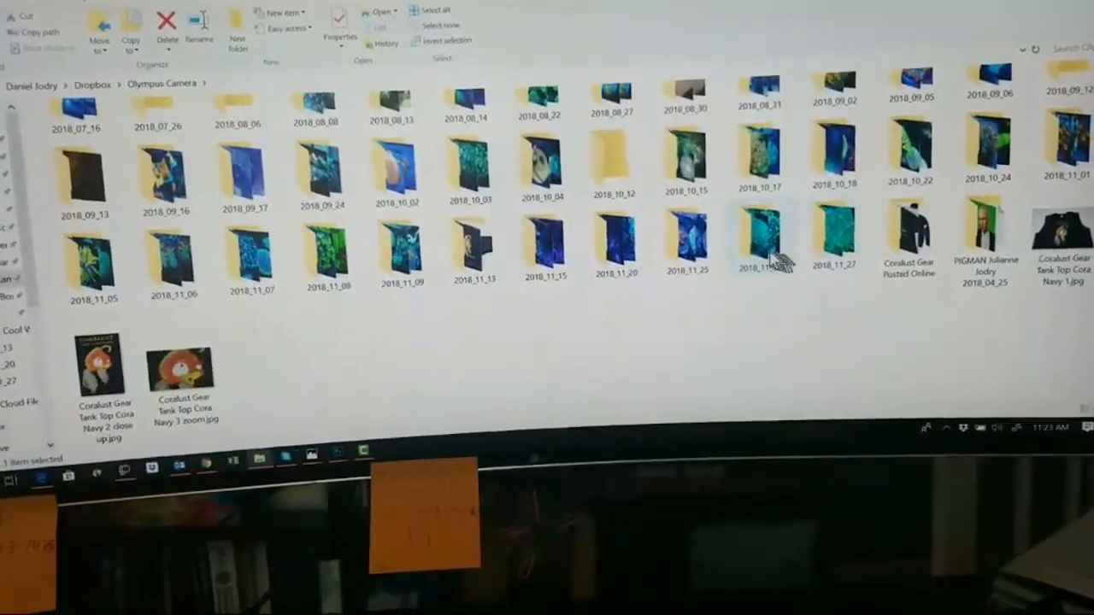
pyautogui.doubleClick(762, 239)
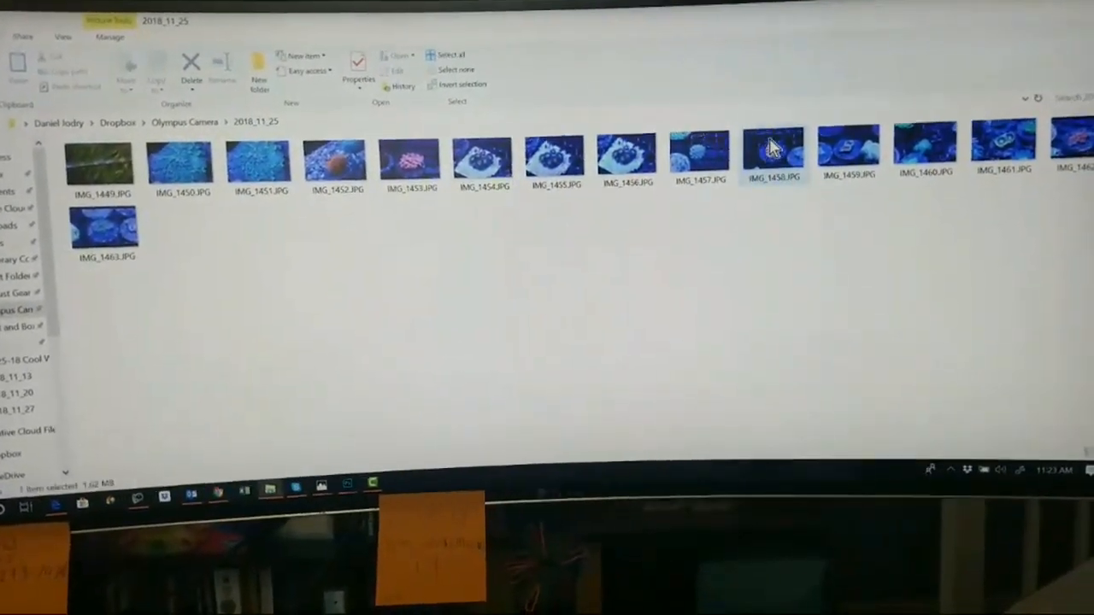
pyautogui.doubleClick(772, 154)
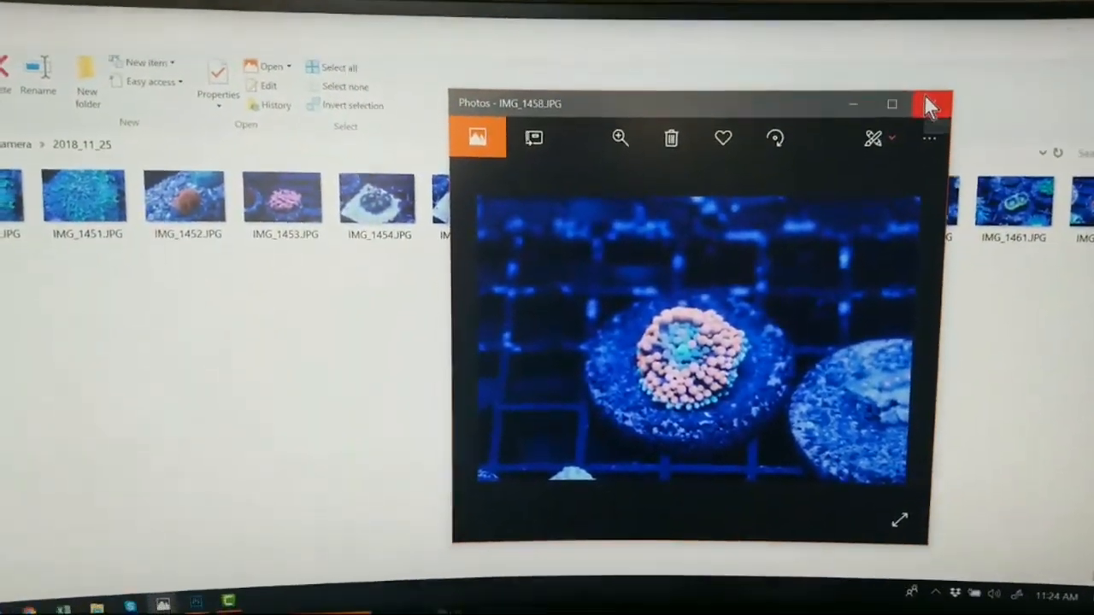
pyautogui.click(933, 103)
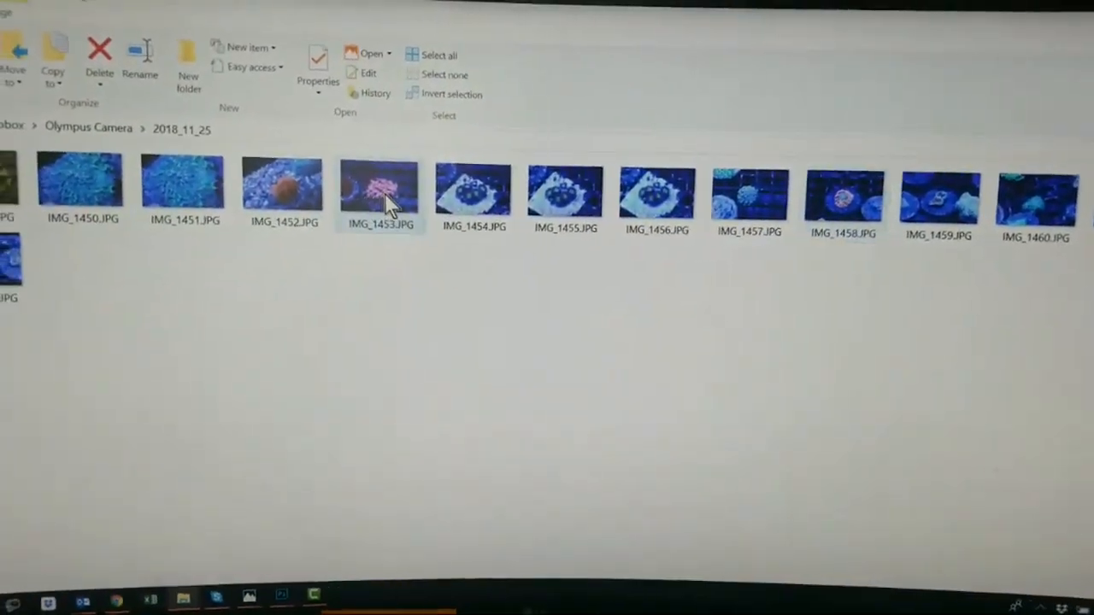
pyautogui.doubleClick(380, 179)
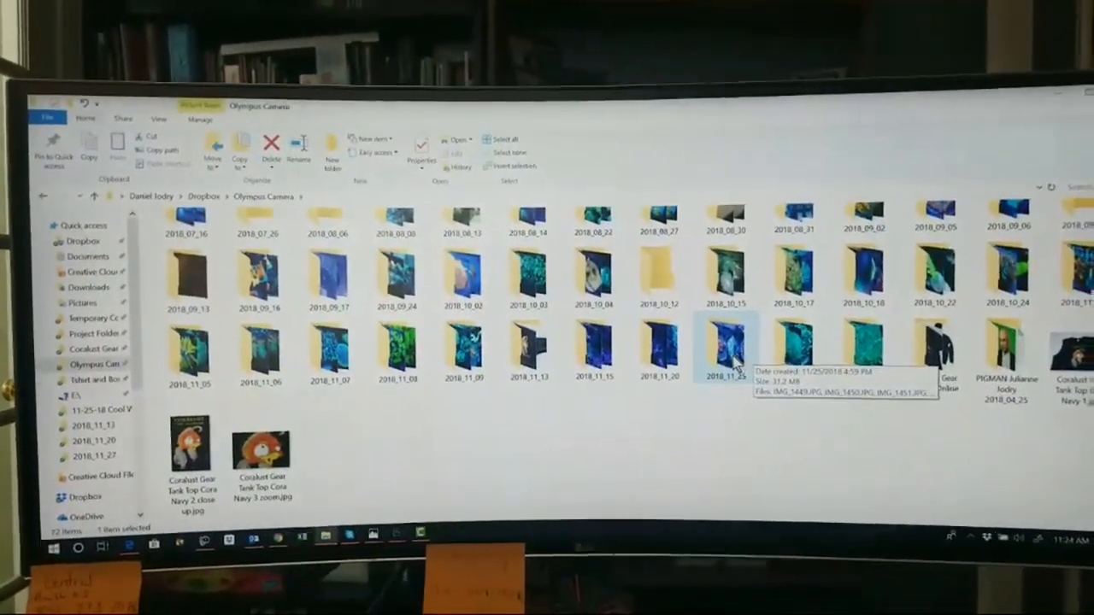
# Enter the 2018_11_20 folder in Olympus Camera and scroll through its coral thumbnails
pyautogui.doubleClick(724, 345)
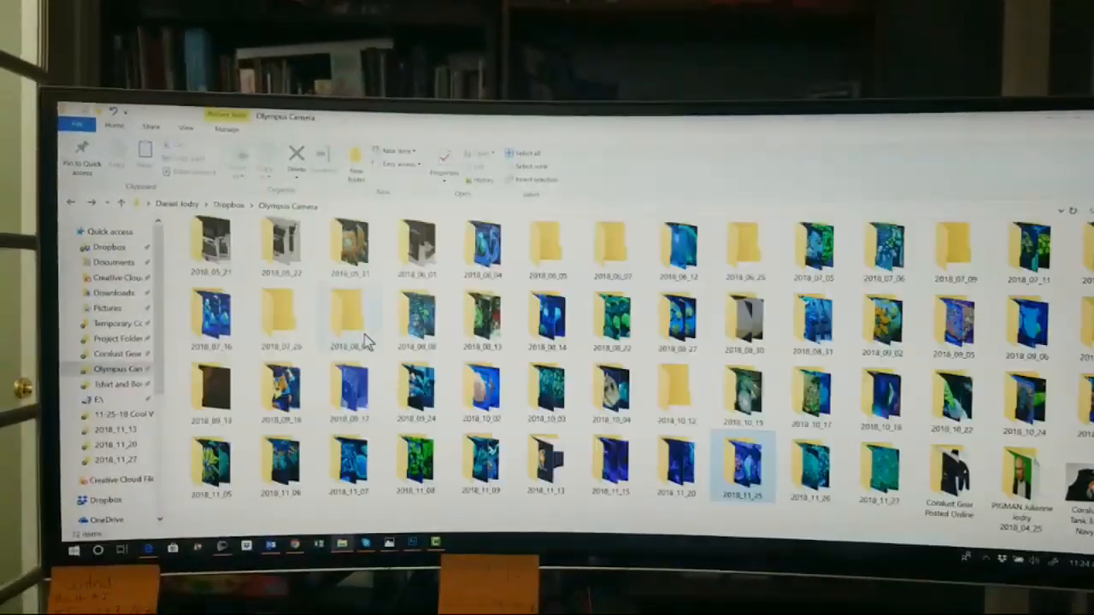
pyautogui.doubleClick(742, 463)
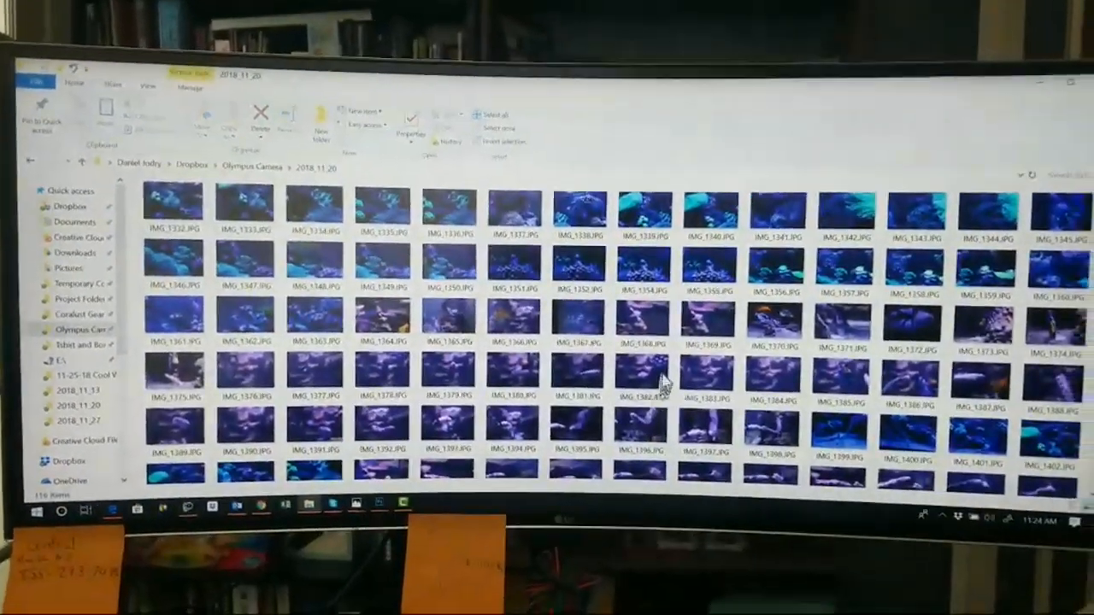
pyautogui.scroll(-3)
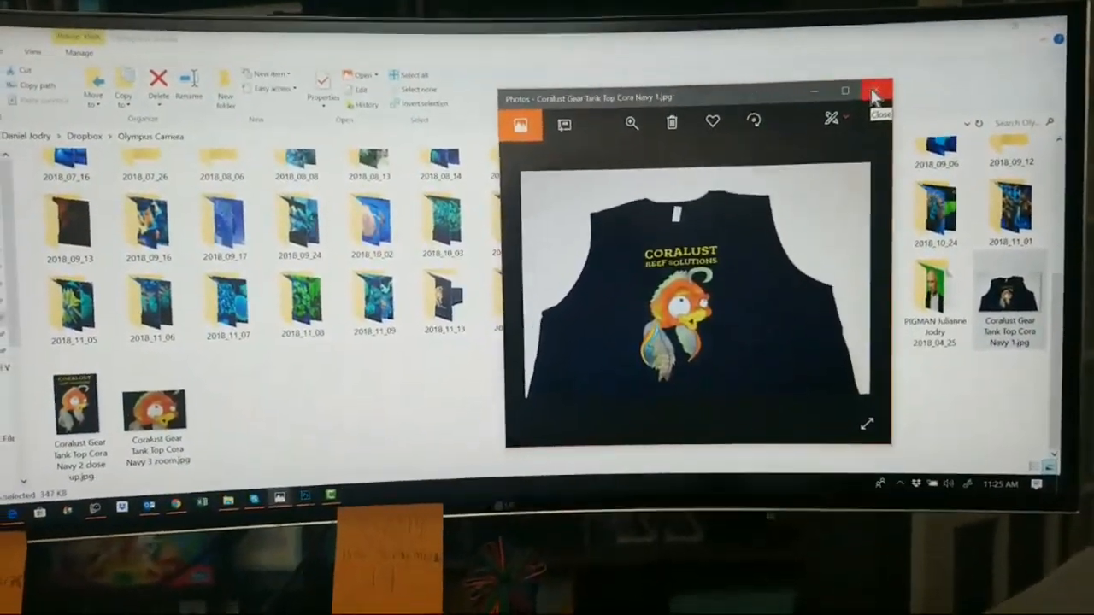
# Close the navy Coralust Gear tank top picture, returning to the Olympus Camera folder
pyautogui.click(871, 89)
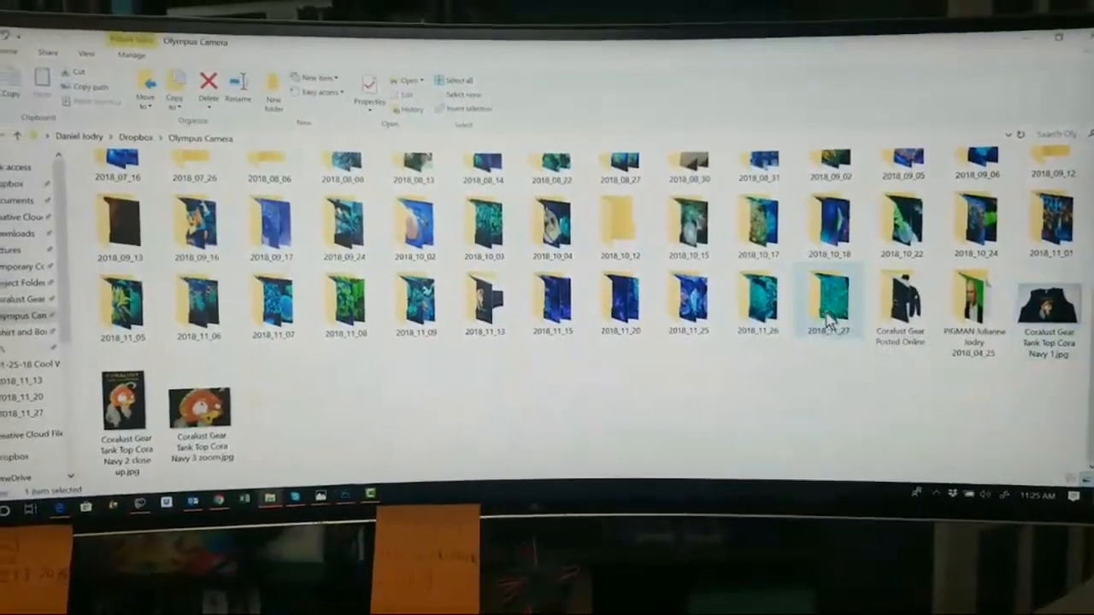
# Enter the 2018_11_27 folder, view a coral photo (PB271566), then close the viewers
pyautogui.doubleClick(824, 308)
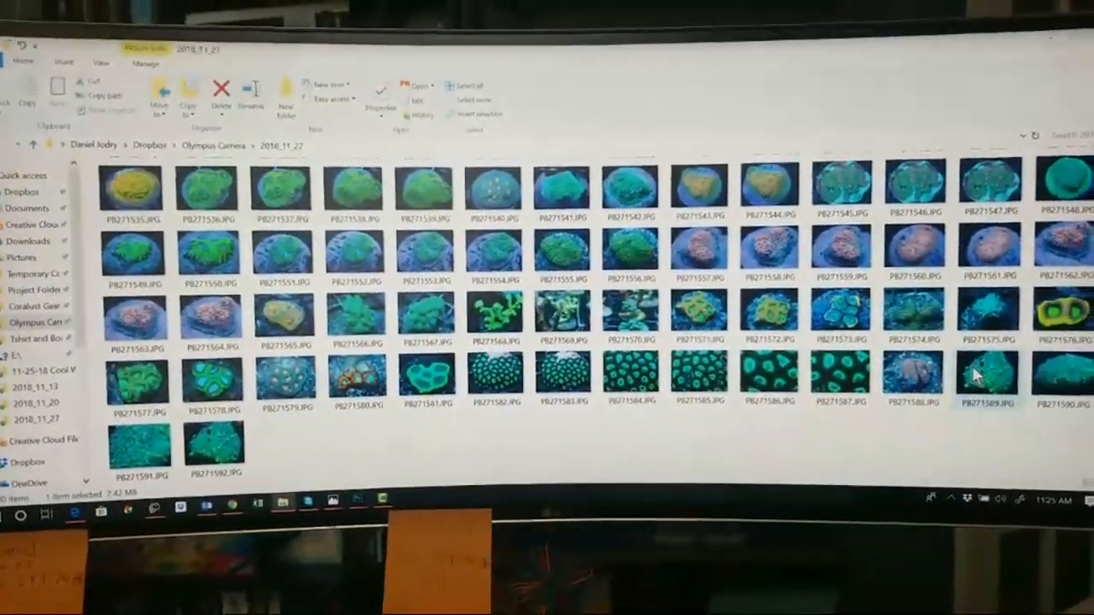
pyautogui.doubleClick(991, 369)
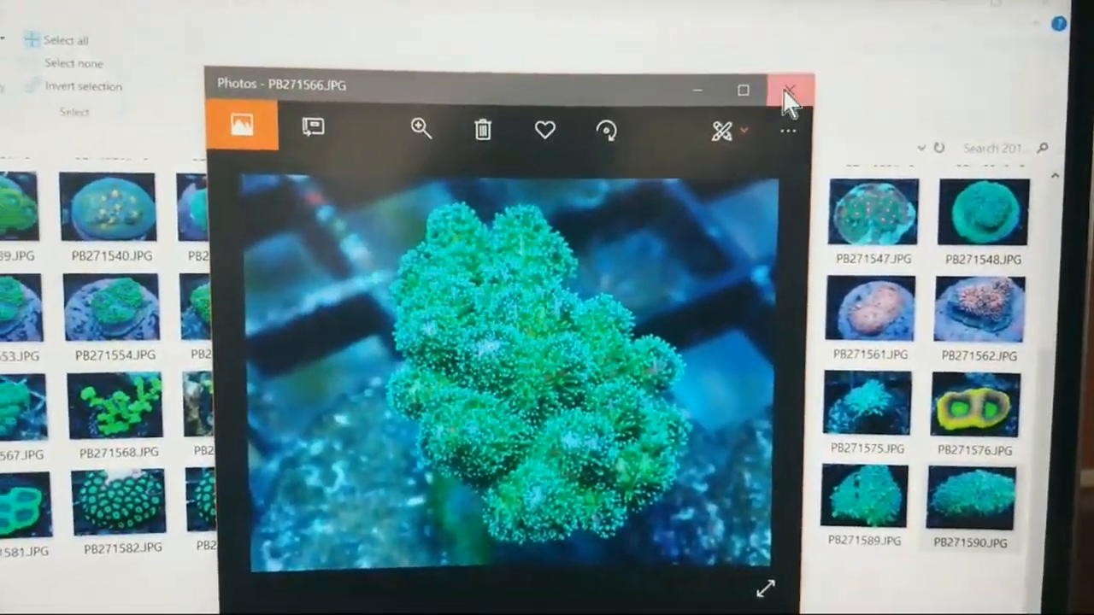
pyautogui.click(789, 89)
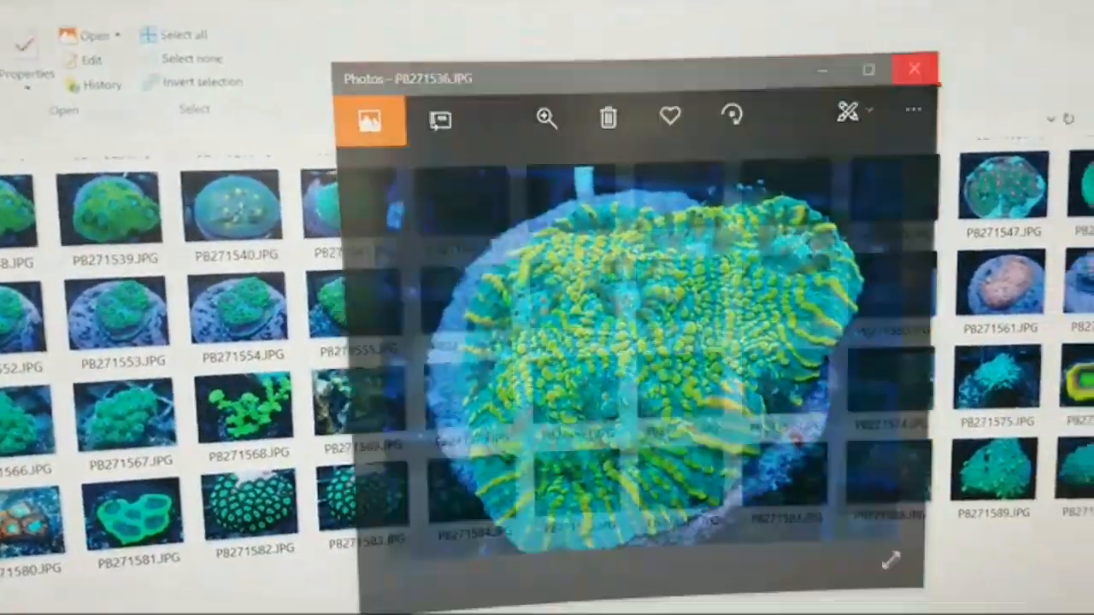
pyautogui.click(909, 68)
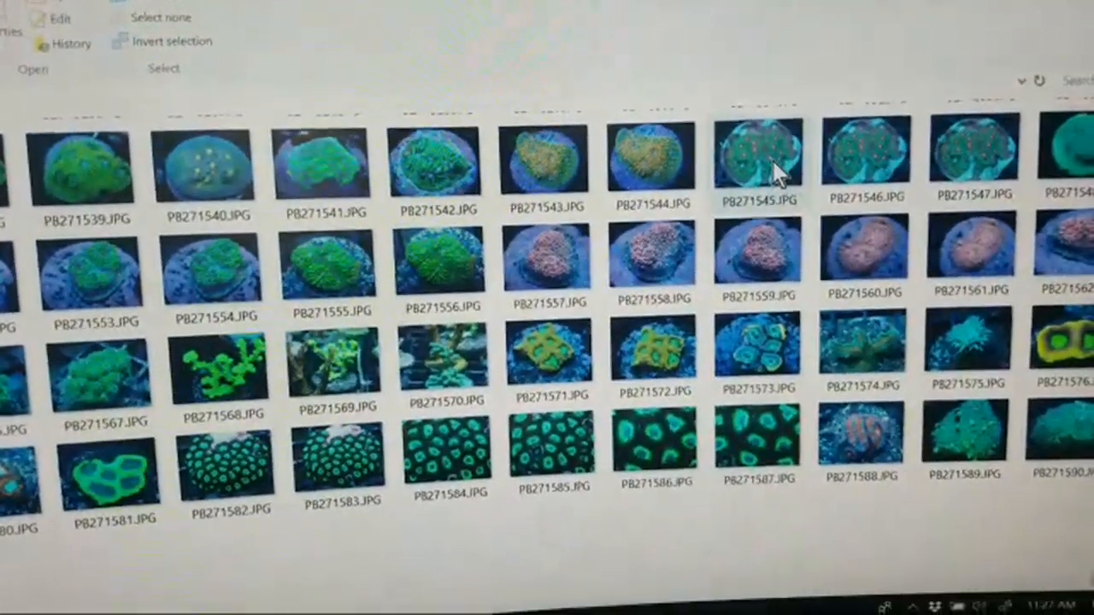
# View PB271545.JPG in Photos and close the viewer again
pyautogui.doubleClick(768, 154)
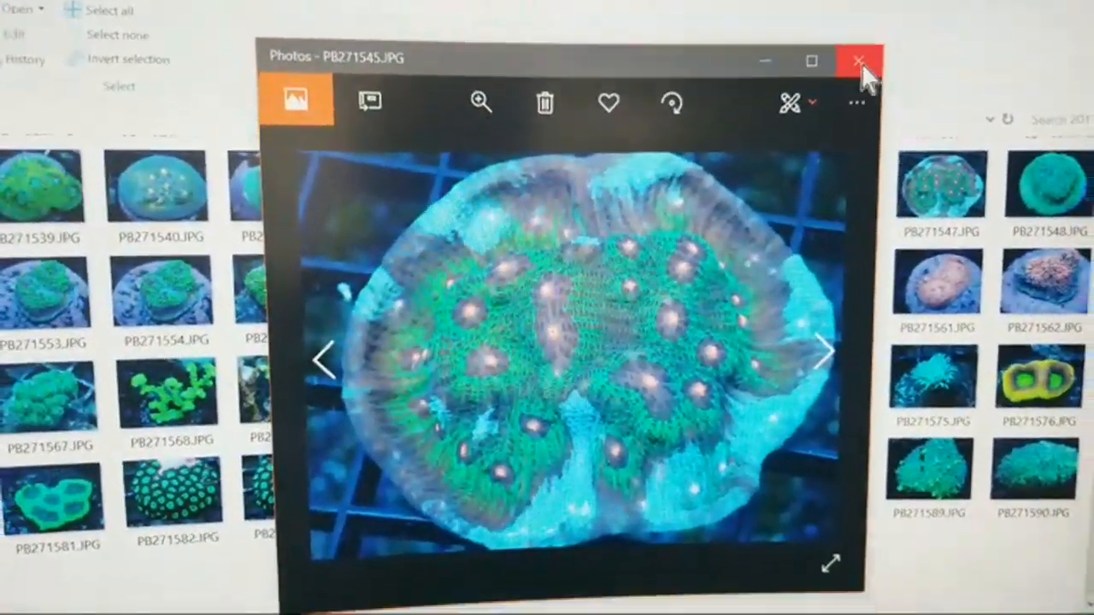
pyautogui.click(854, 59)
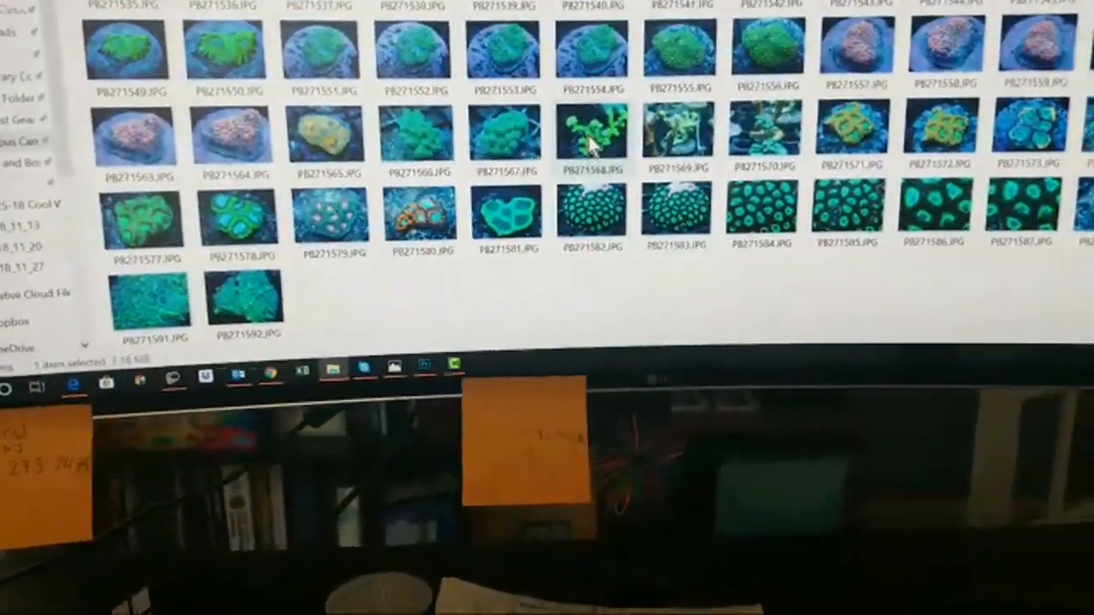
# View coral photo PB271571.JPG in Photos and close the viewer
pyautogui.doubleClick(595, 133)
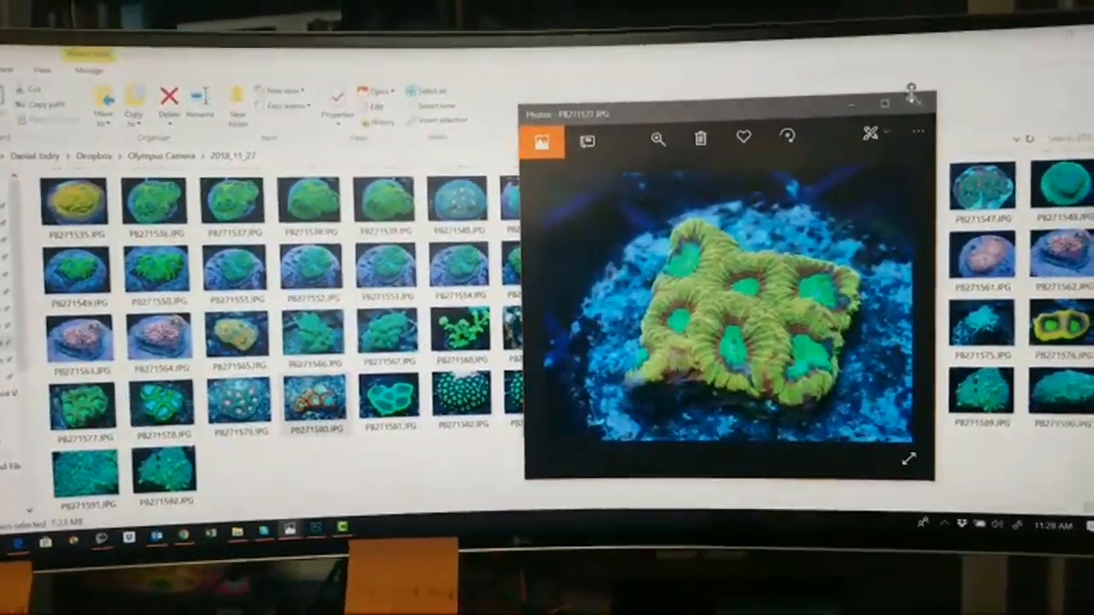
pyautogui.click(910, 94)
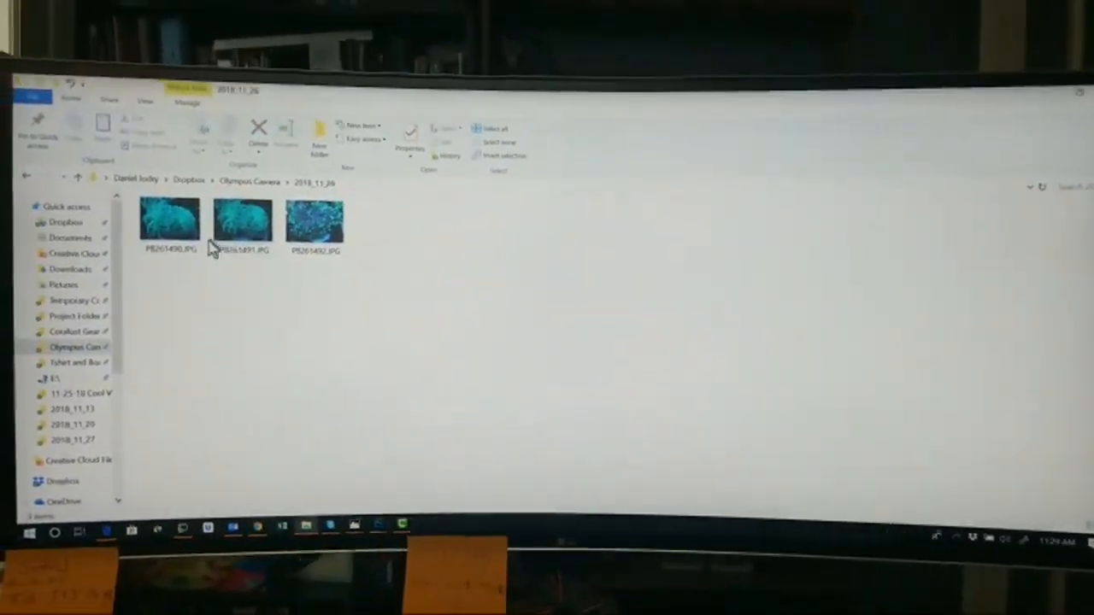
# View coral photo PB261492.JPG from the 2018_11_26 folder in Photos, then close the viewer
pyautogui.click(297, 209)
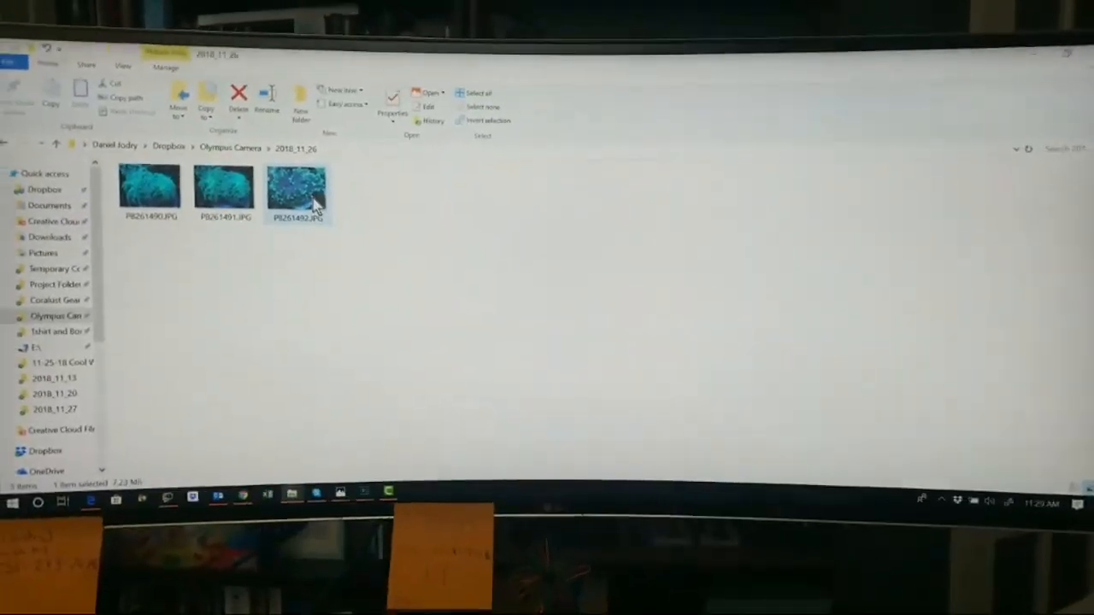
pyautogui.doubleClick(297, 188)
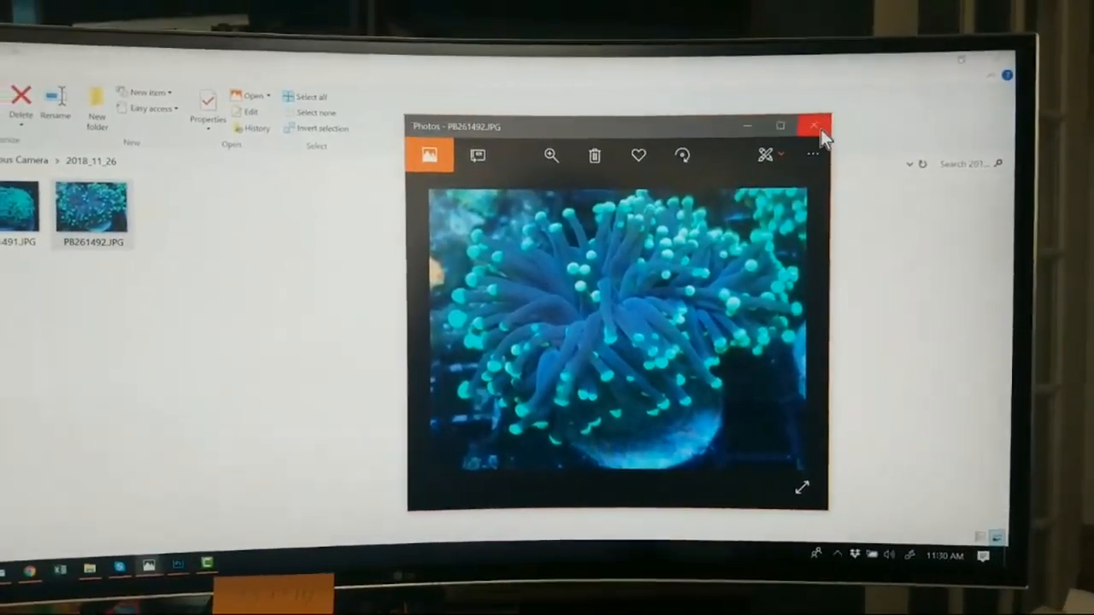
pyautogui.click(813, 123)
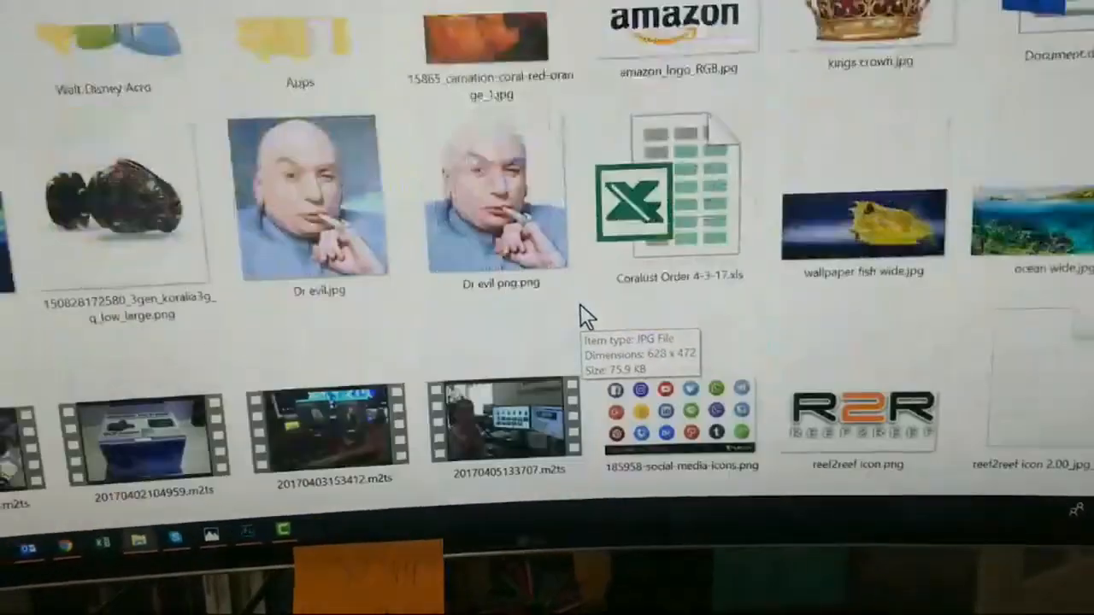
# Scroll through the Dropbox directory and open the Olympus Camera folder of dated coral folders
pyautogui.scroll(-3)
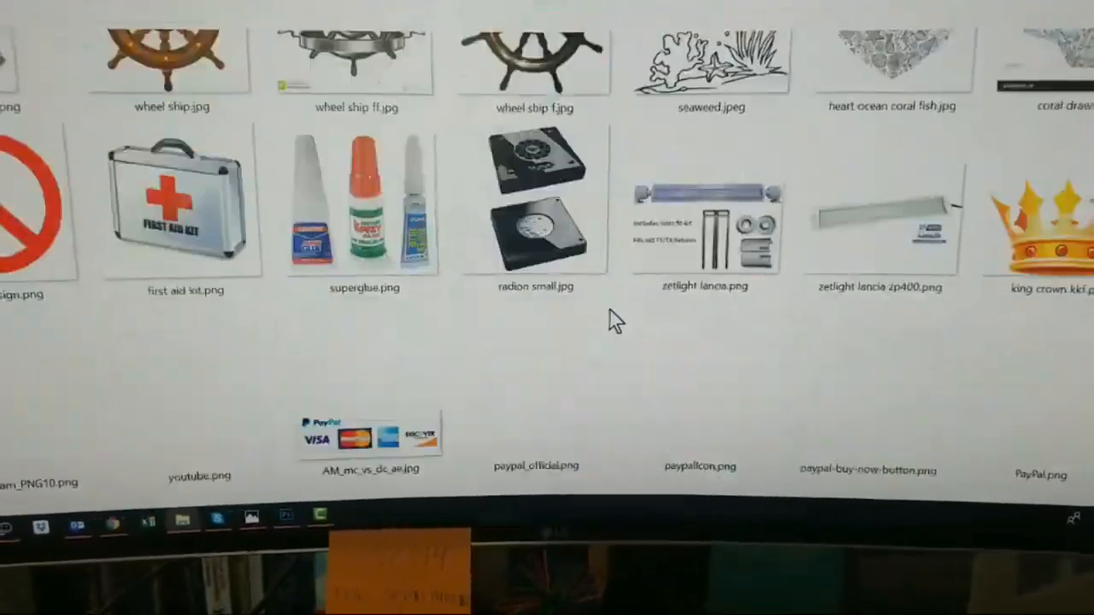
pyautogui.scroll(-3)
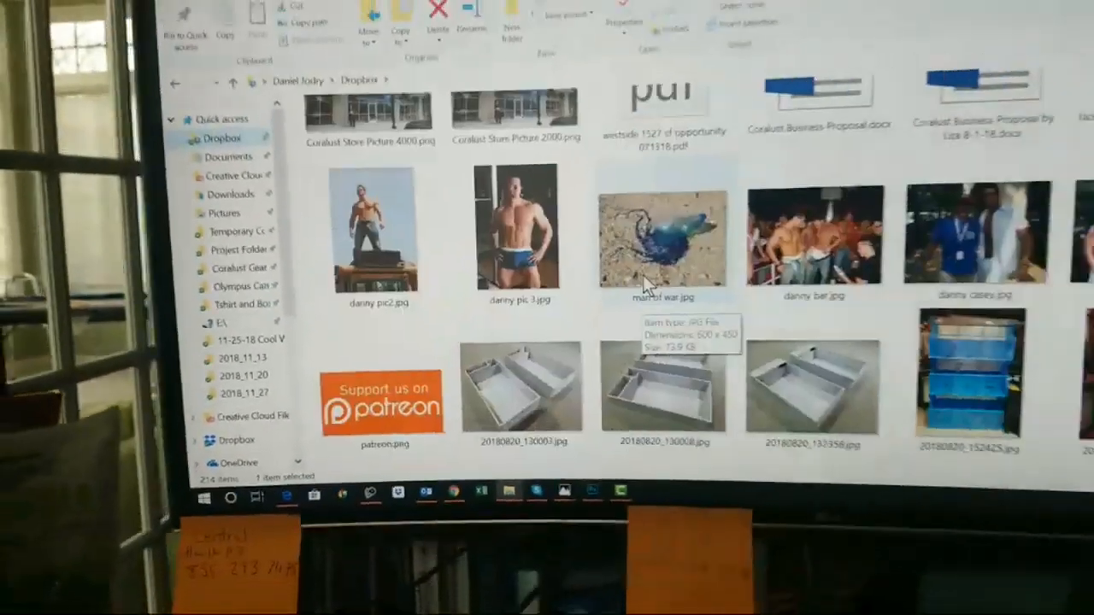
pyautogui.scroll(-3)
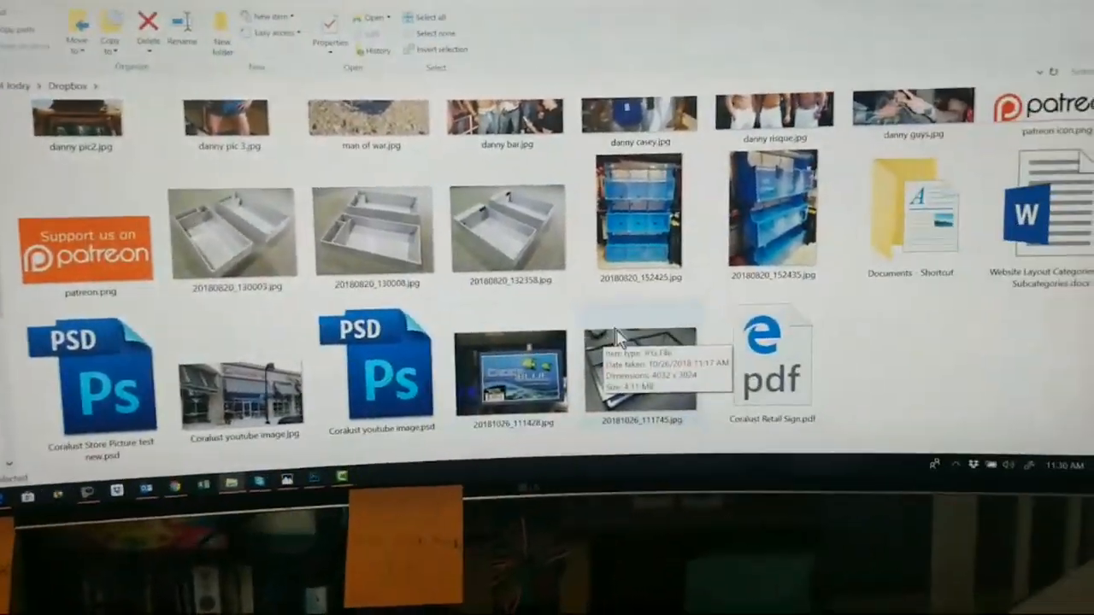
pyautogui.scroll(-3)
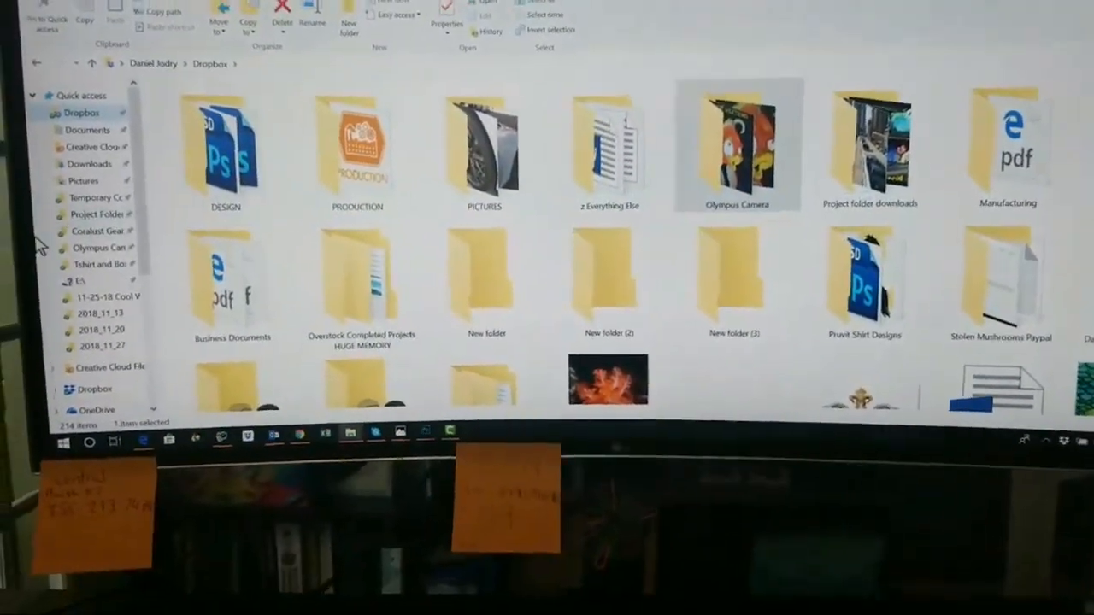
pyautogui.doubleClick(735, 145)
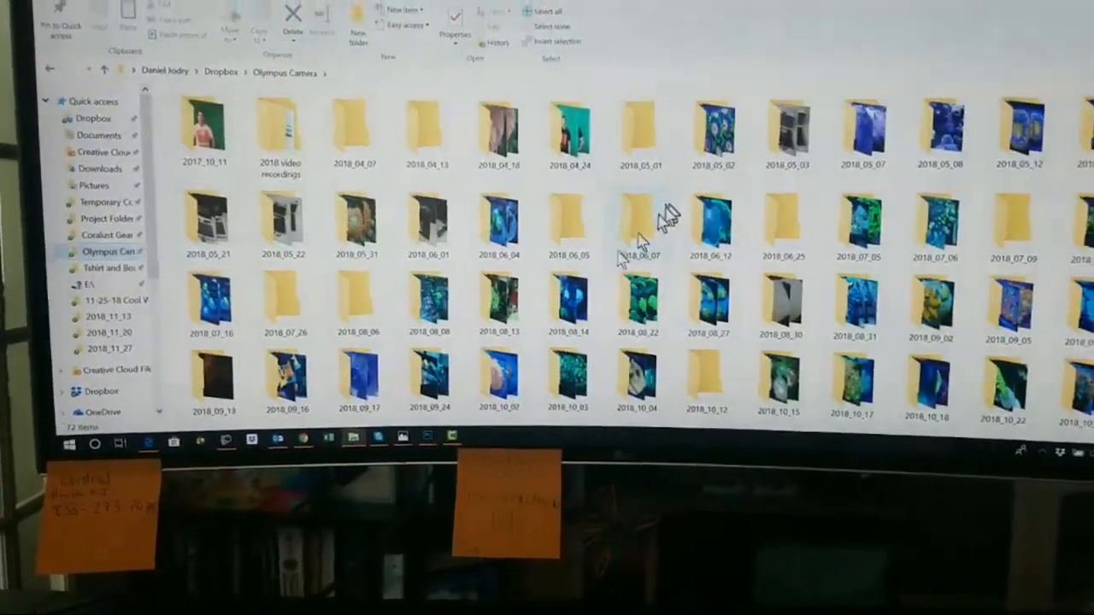
pyautogui.moveTo(550, 316)
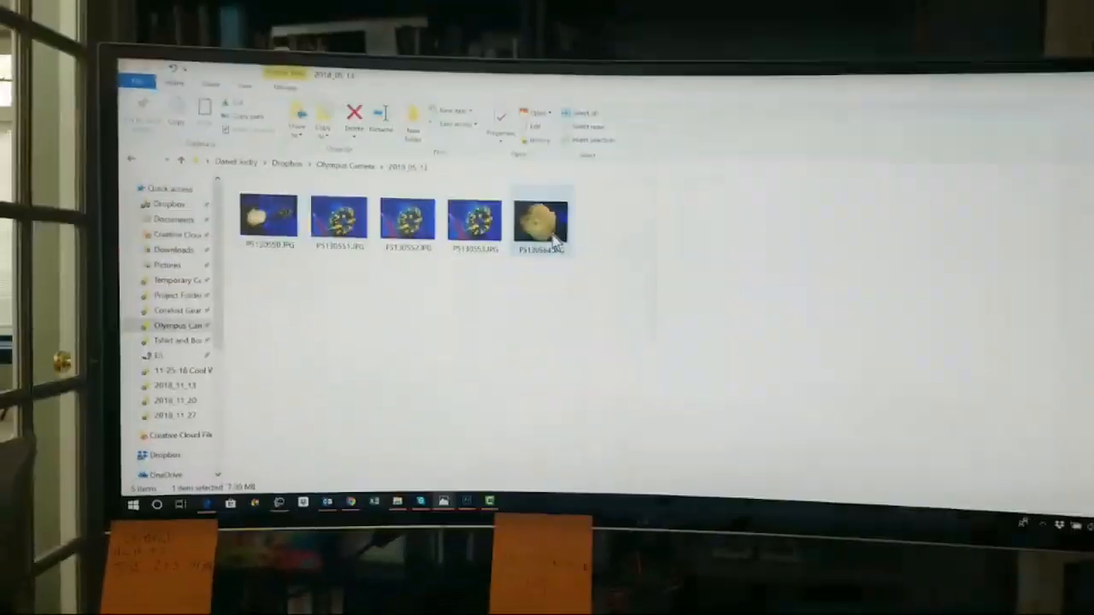
pyautogui.doubleClick(540, 221)
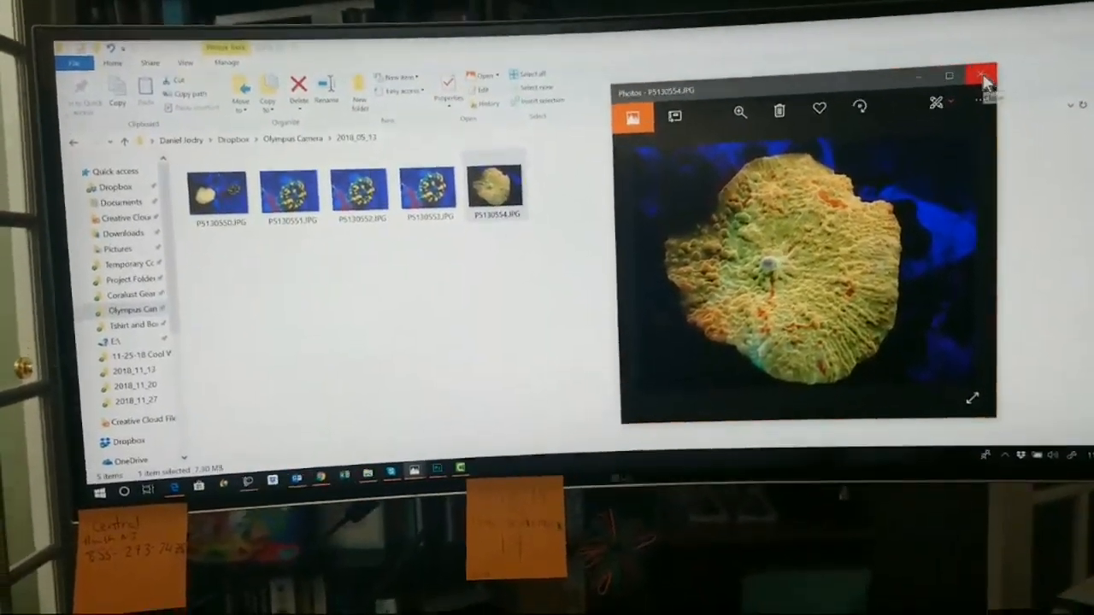
pyautogui.click(983, 78)
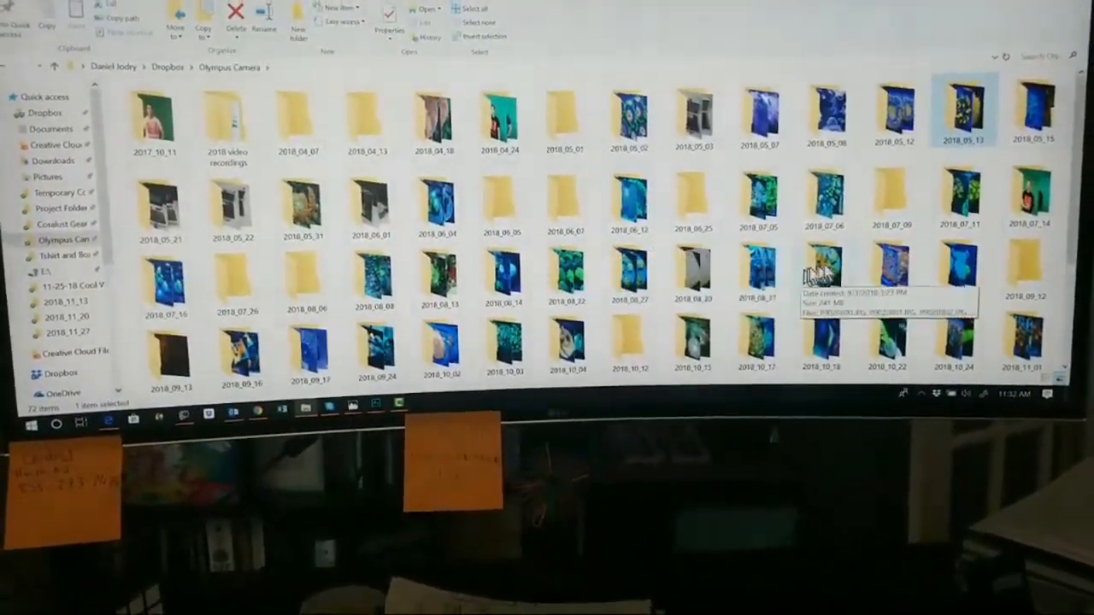
pyautogui.doubleClick(819, 265)
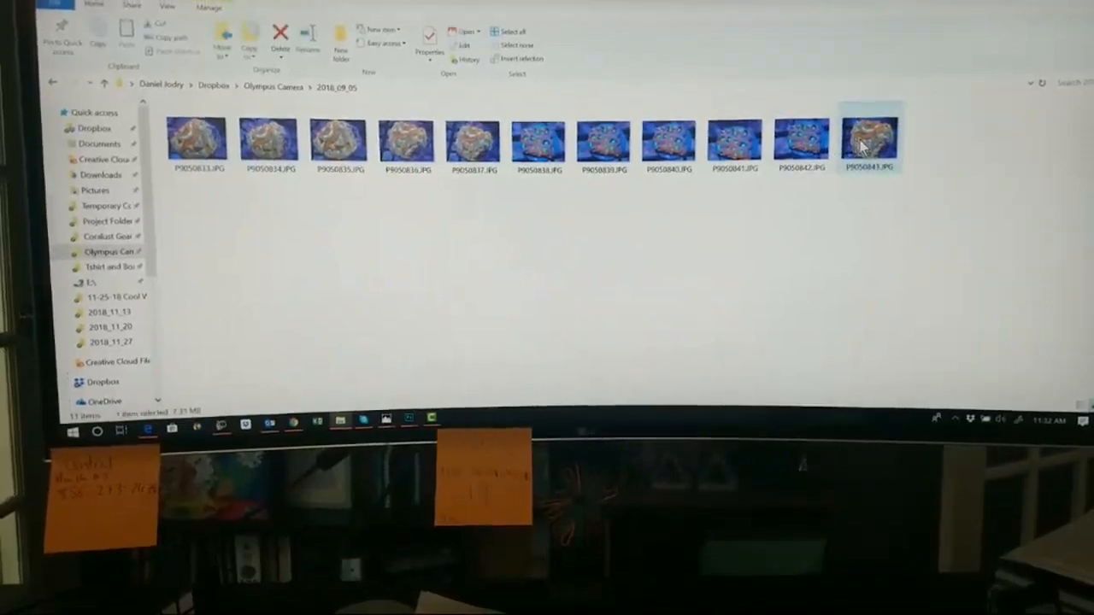
# View the last coral photo in 2018_09_05, close the viewer, and open the 2018_08_22 folder
pyautogui.doubleClick(873, 135)
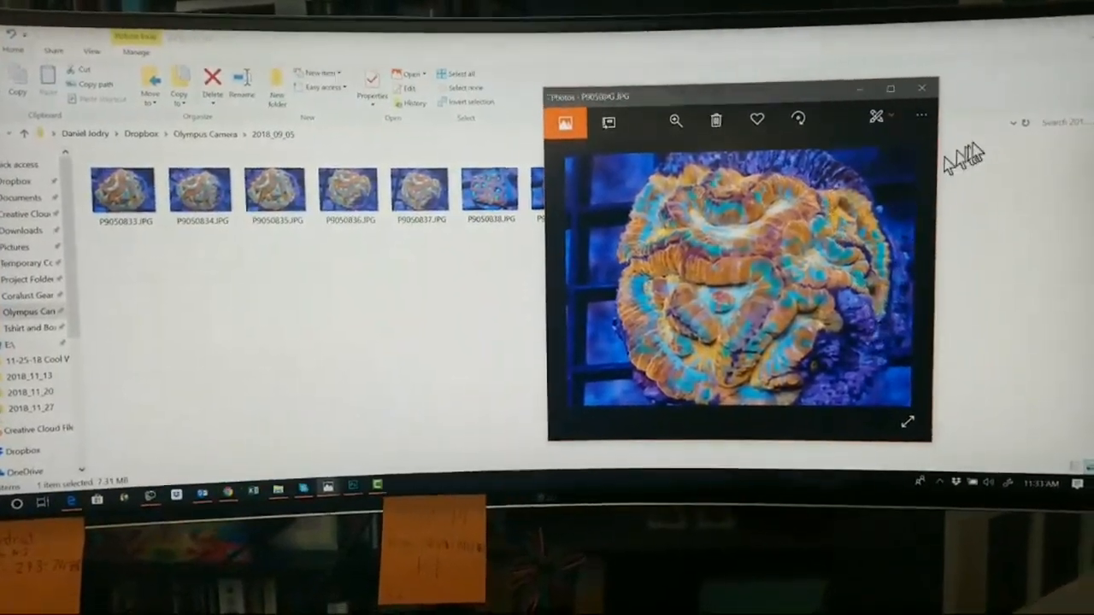
pyautogui.click(919, 88)
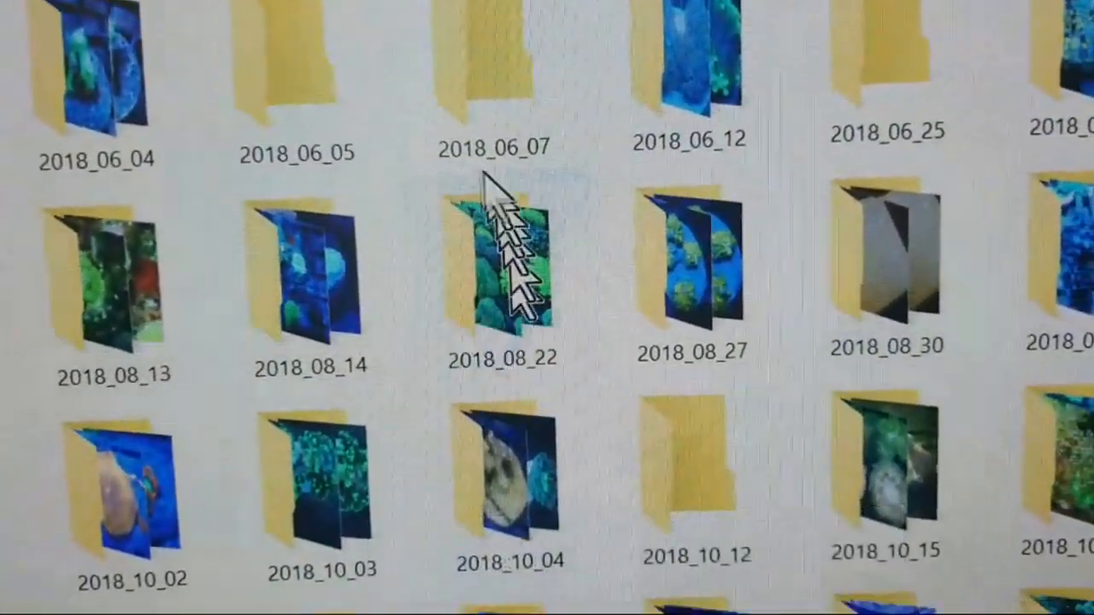
pyautogui.doubleClick(511, 273)
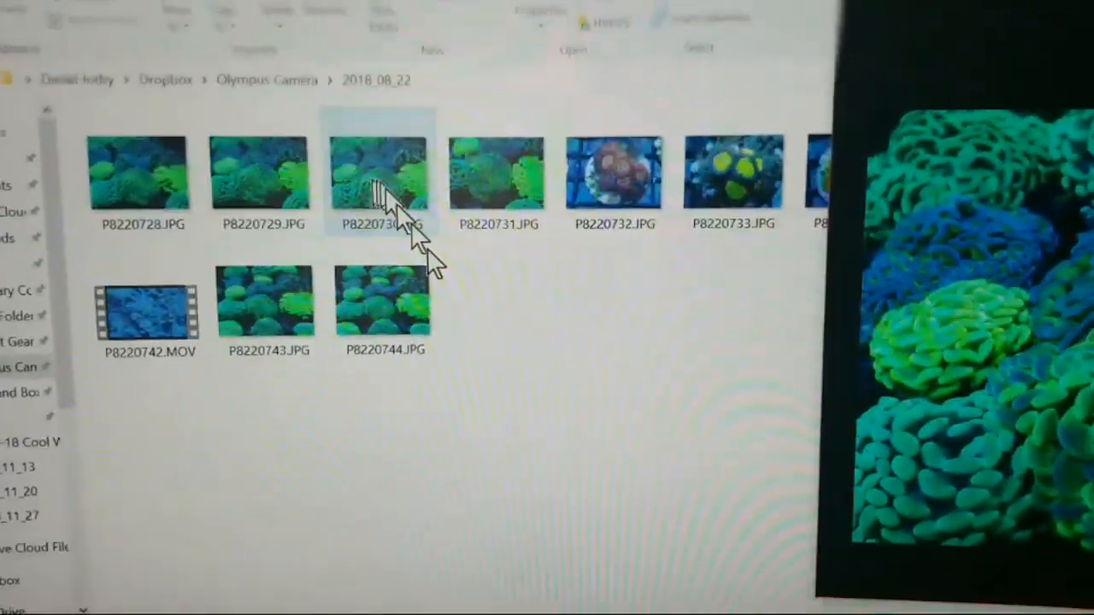
# View the green coral photo P8220730.JPG in Photos and close the viewer
pyautogui.doubleClick(379, 171)
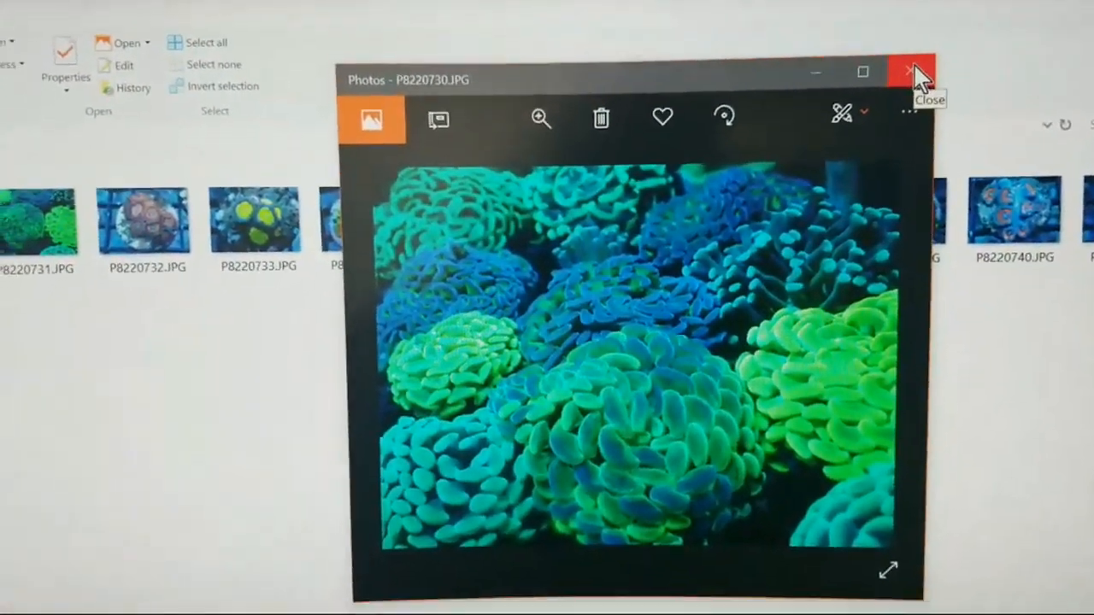
pyautogui.click(909, 70)
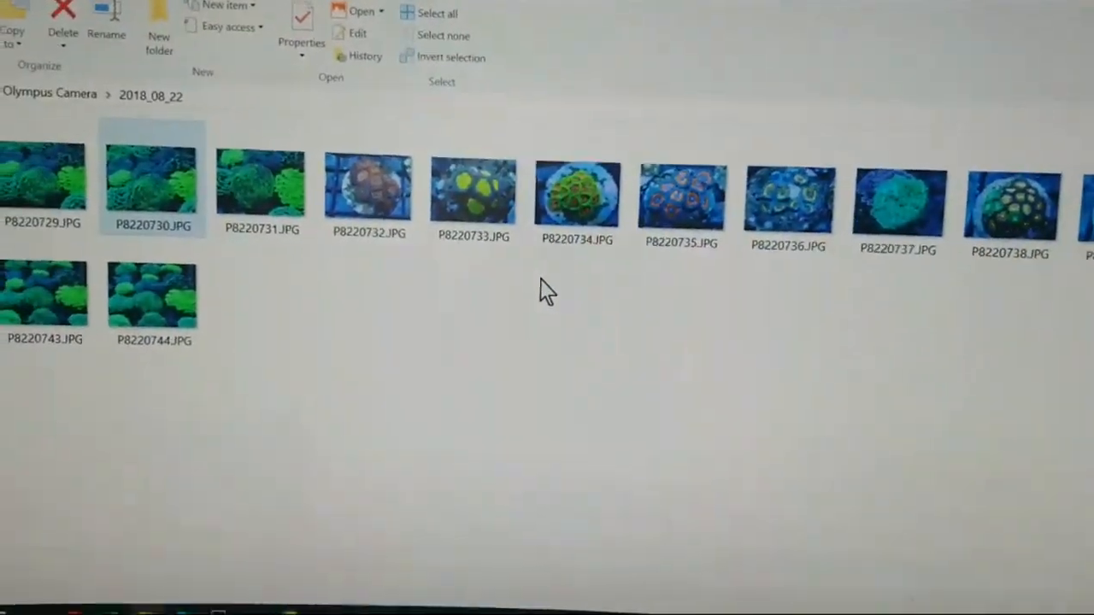